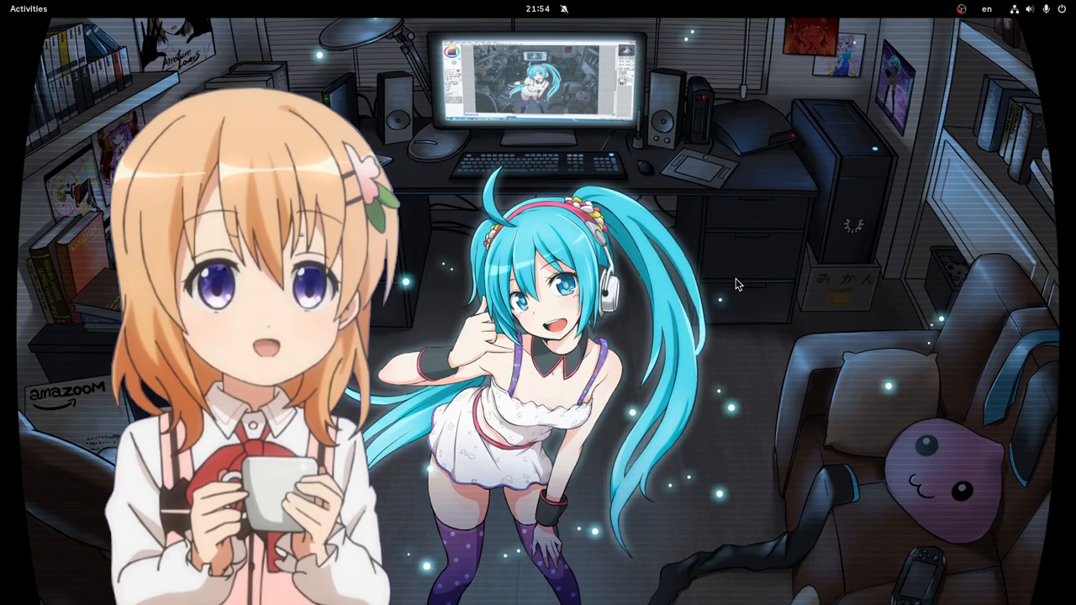
# Launch Files from the app overview and select the Pizza folder in Home.
pyautogui.click(27, 8)
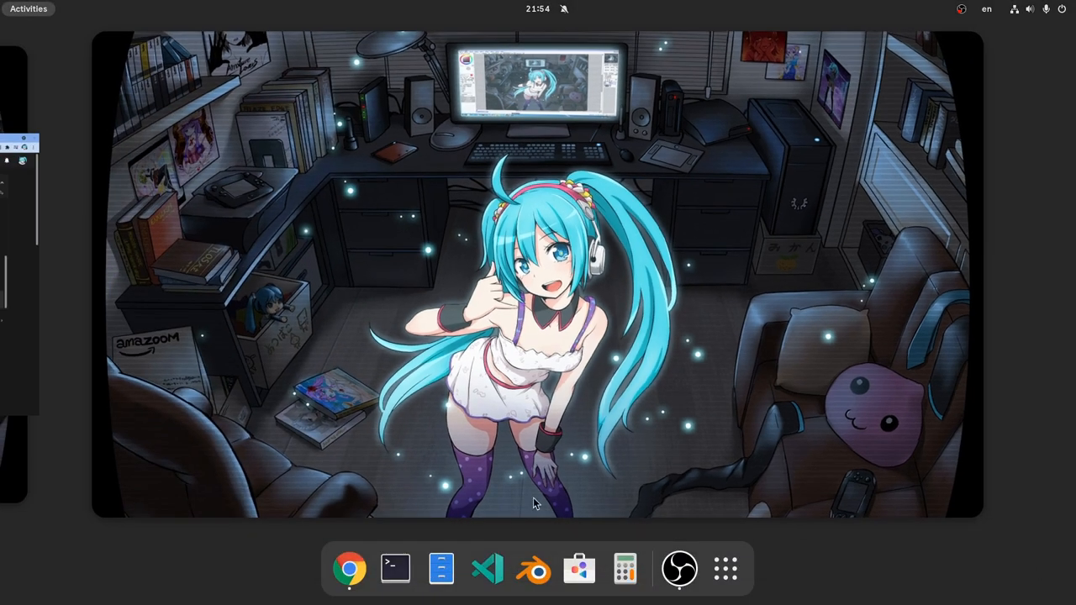
pyautogui.click(440, 568)
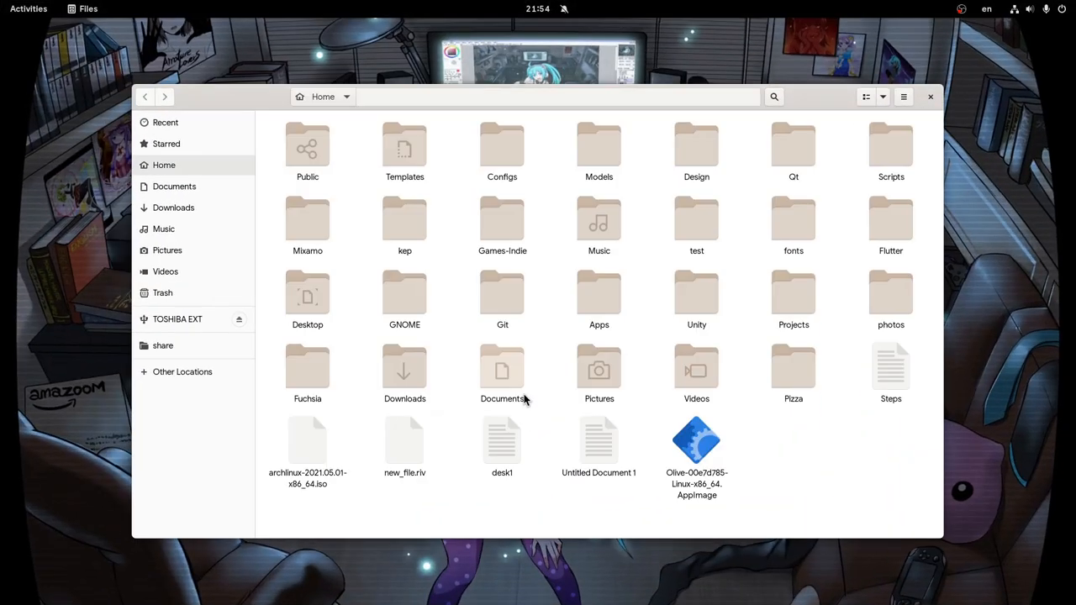
pyautogui.click(793, 369)
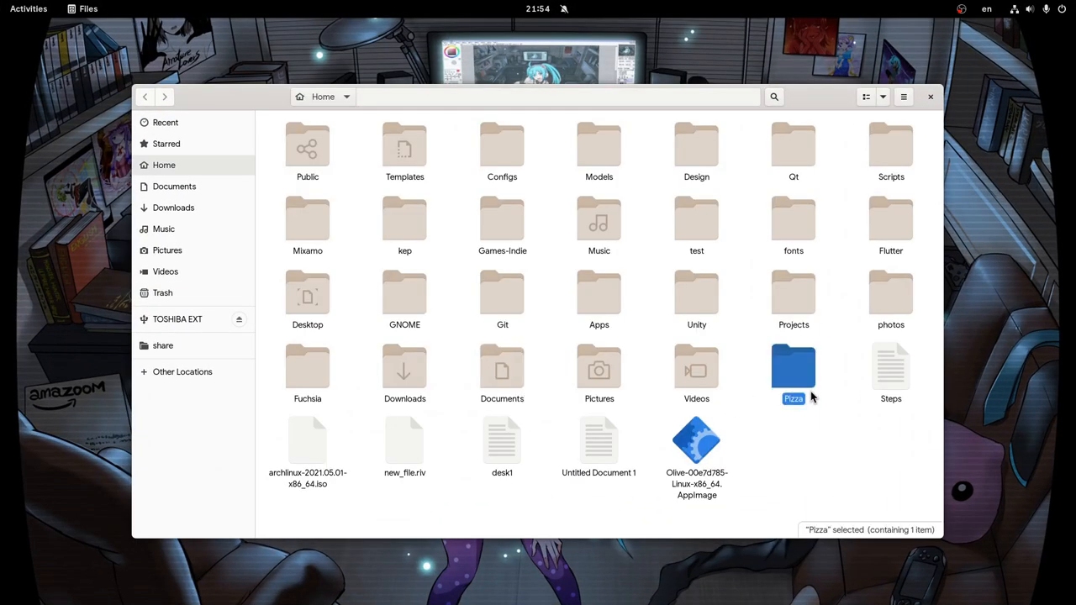
# Play pizza-clip.mp4 from the Pizza folder in Celluloid, then close the player.
pyautogui.doubleClick(793, 367)
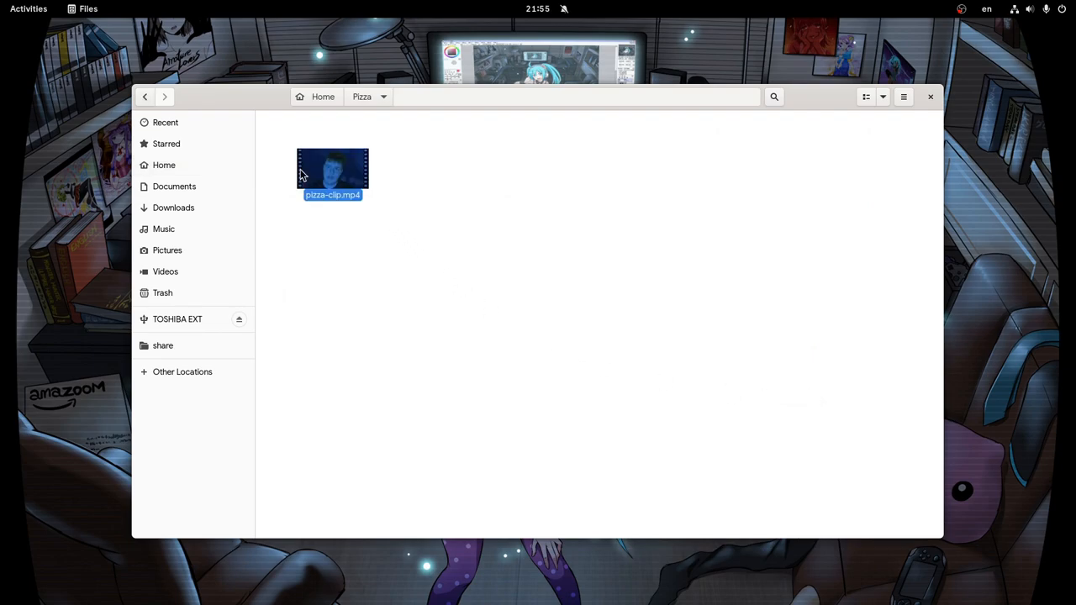
pyautogui.doubleClick(333, 171)
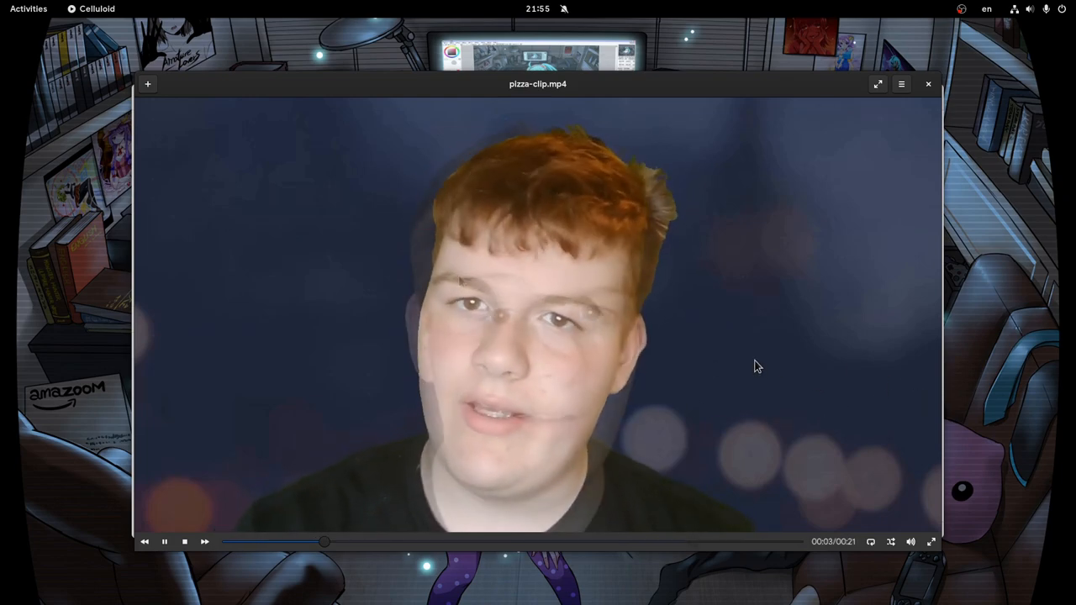
pyautogui.click(739, 541)
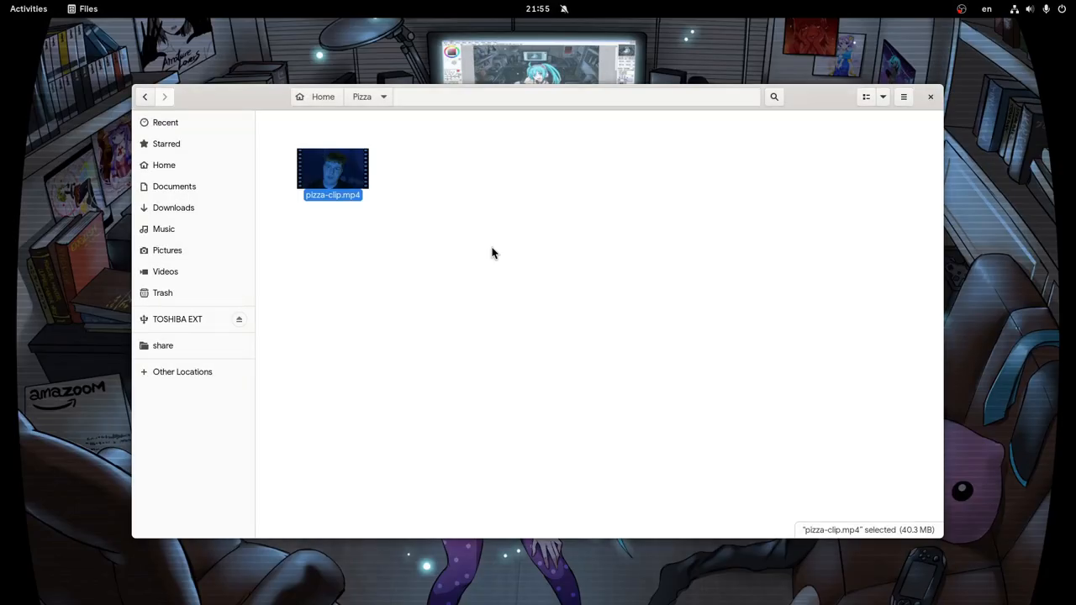
# Open the clip in Audacity and export its audio as pizza-clip.wav in Pizza.
pyautogui.doubleClick(332, 169)
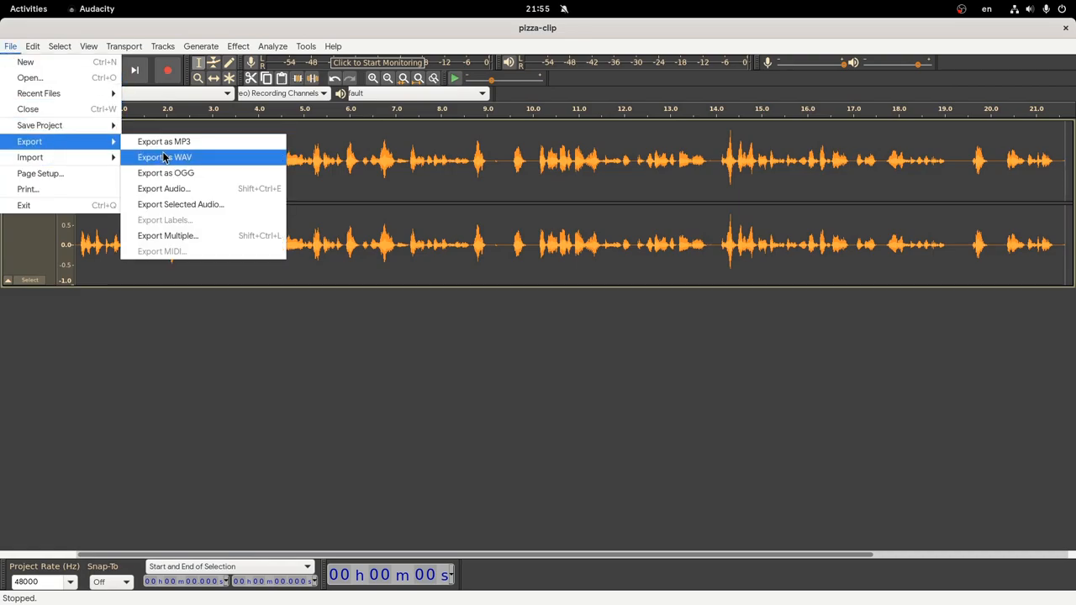
pyautogui.click(165, 158)
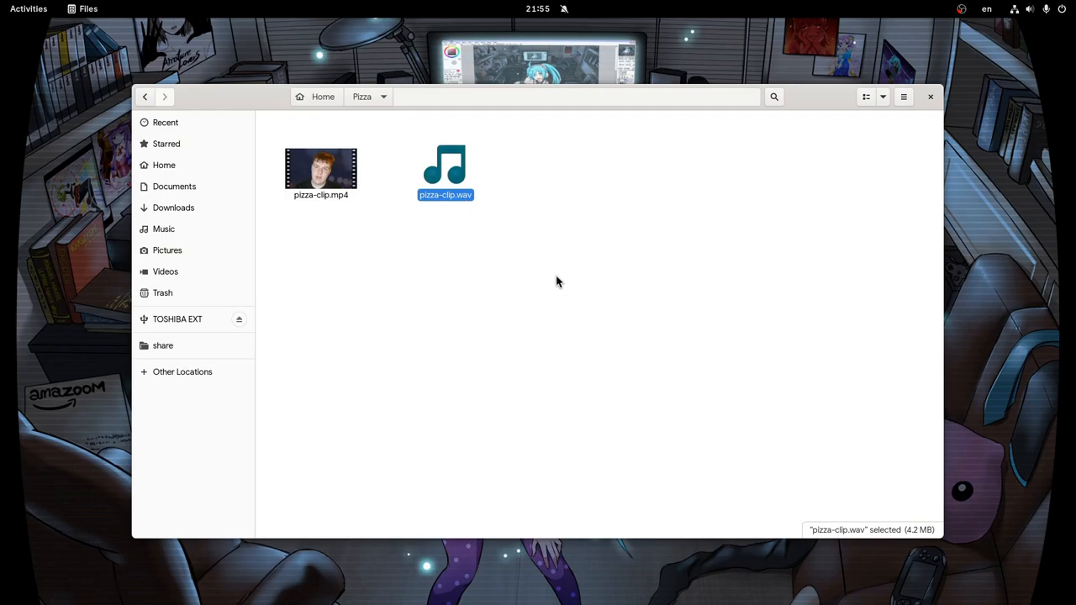
# From a terminal in Pizza, run avs_cli_sync -stt google -tts amazon -v kevin pizza-clip.wav.
pyautogui.rightClick(558, 282)
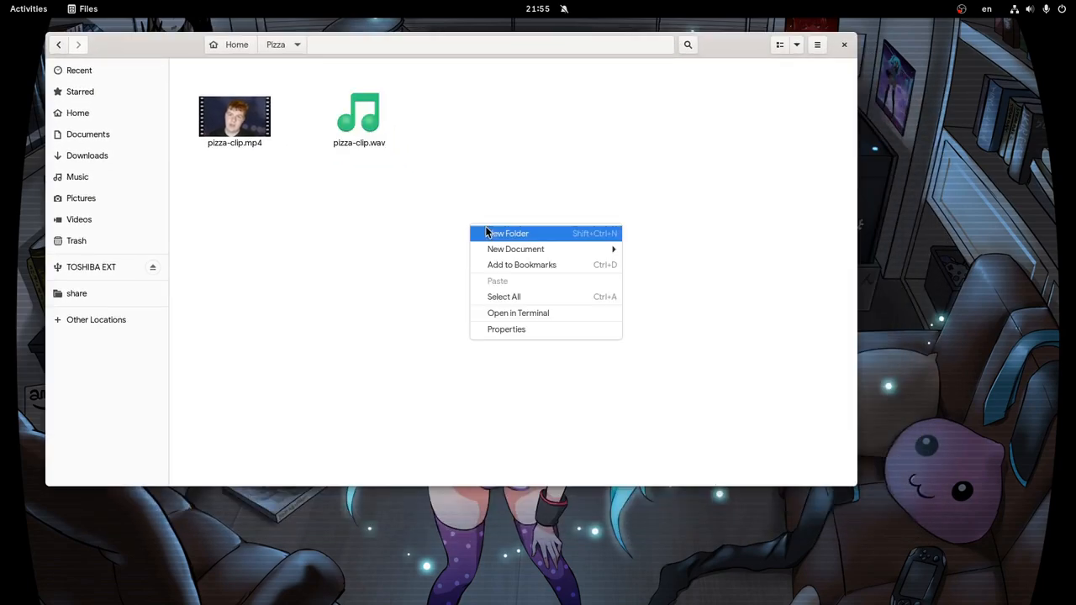
pyautogui.click(517, 313)
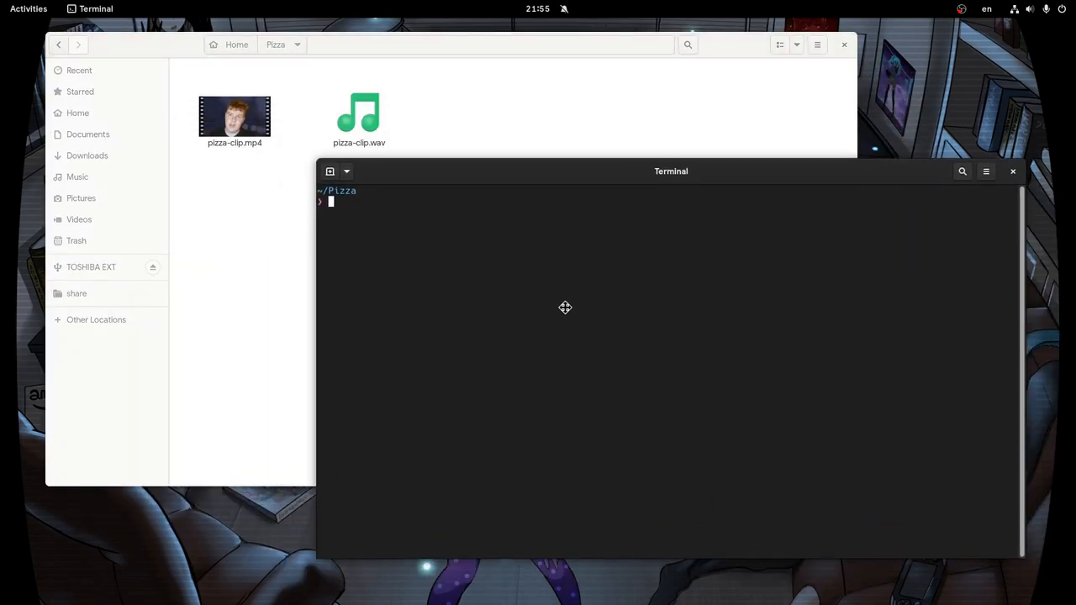
pyautogui.write('av')
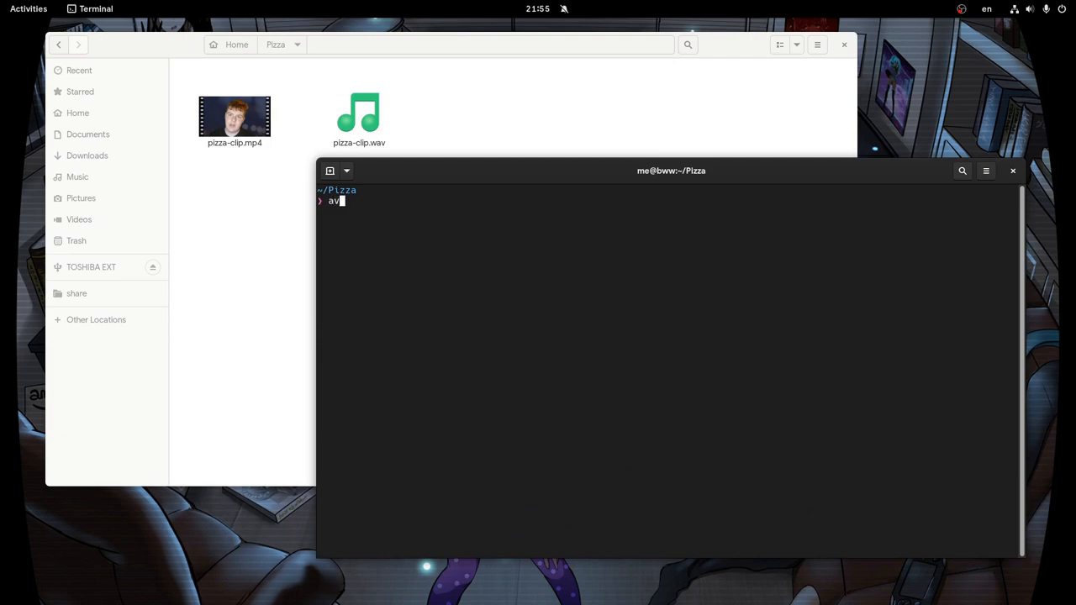
pyautogui.write('s_cli_sync -')
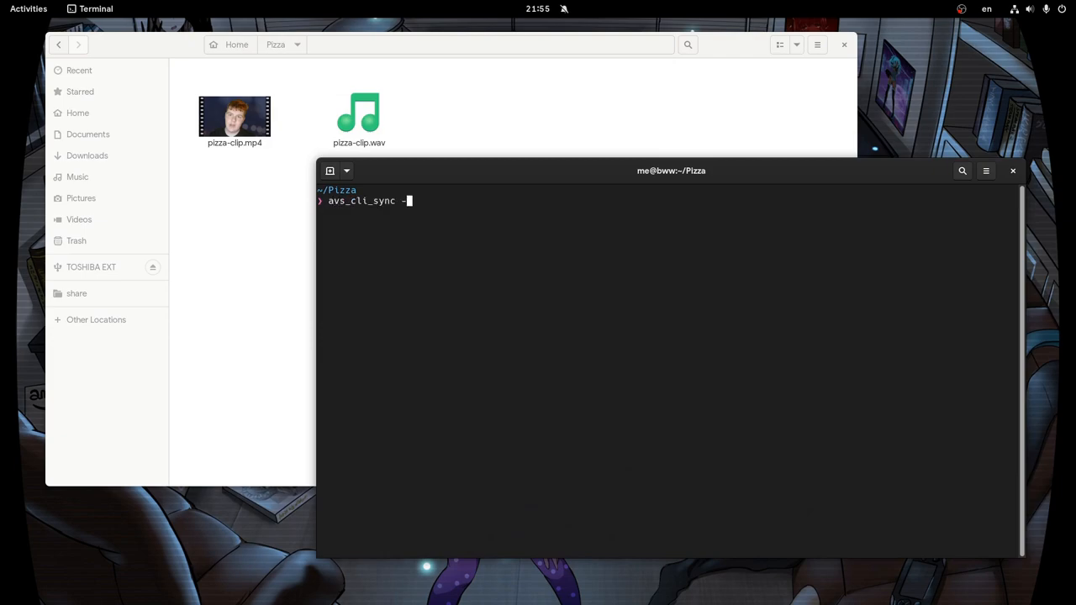
pyautogui.write('stt google')
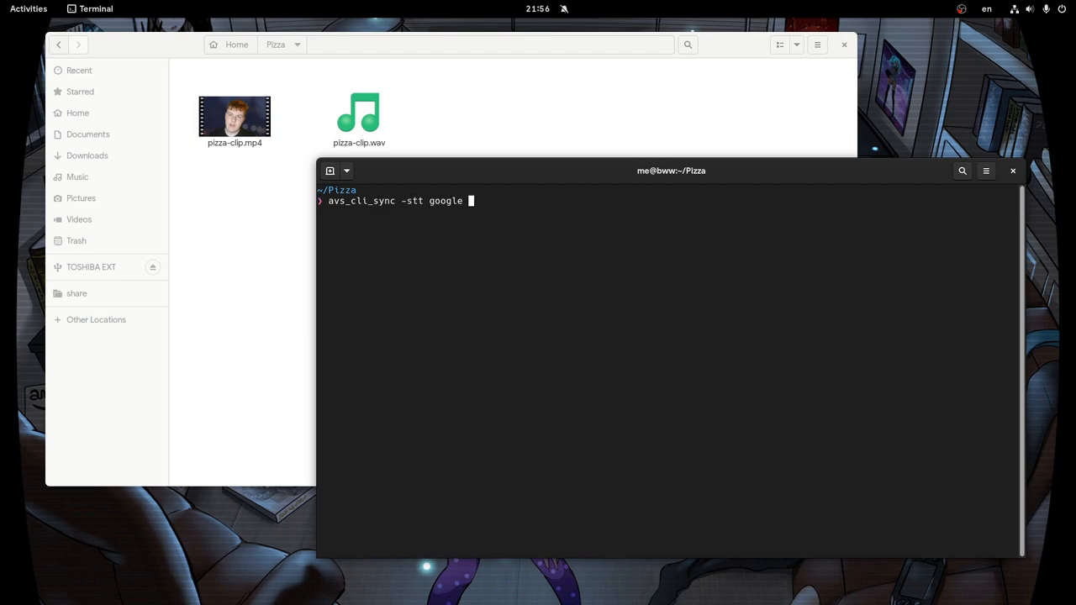
pyautogui.write('-tts amazon')
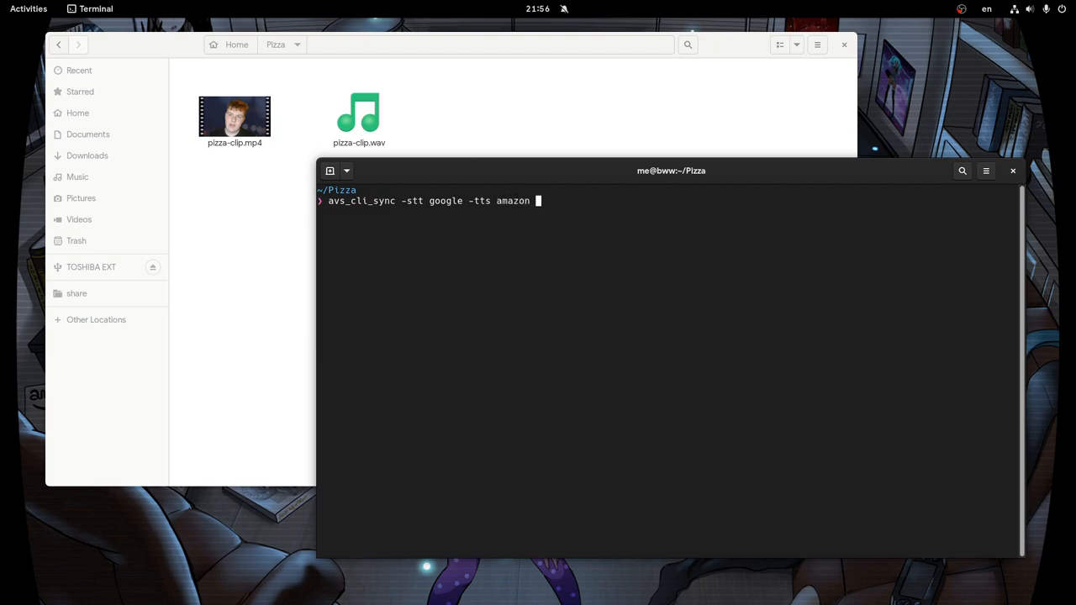
pyautogui.write('-v kevin')
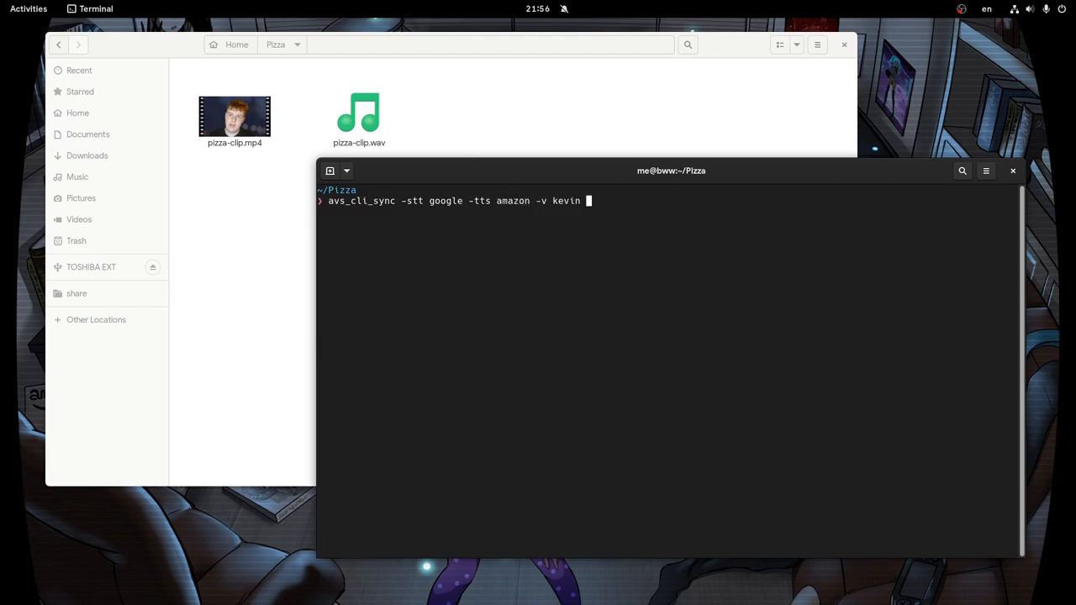
pyautogui.write('pizza-clip.')
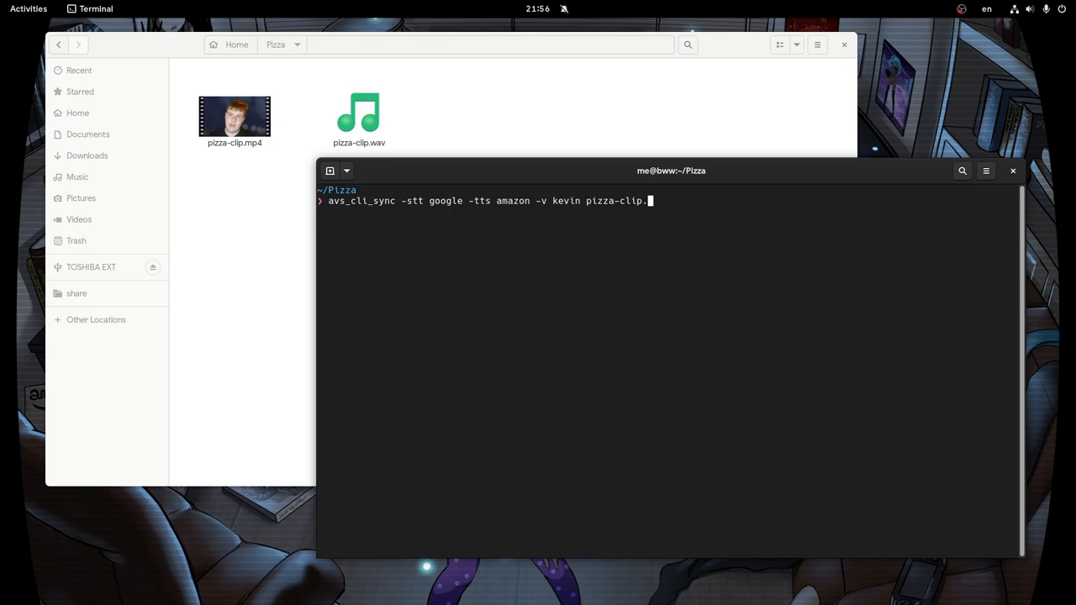
pyautogui.write('wav')
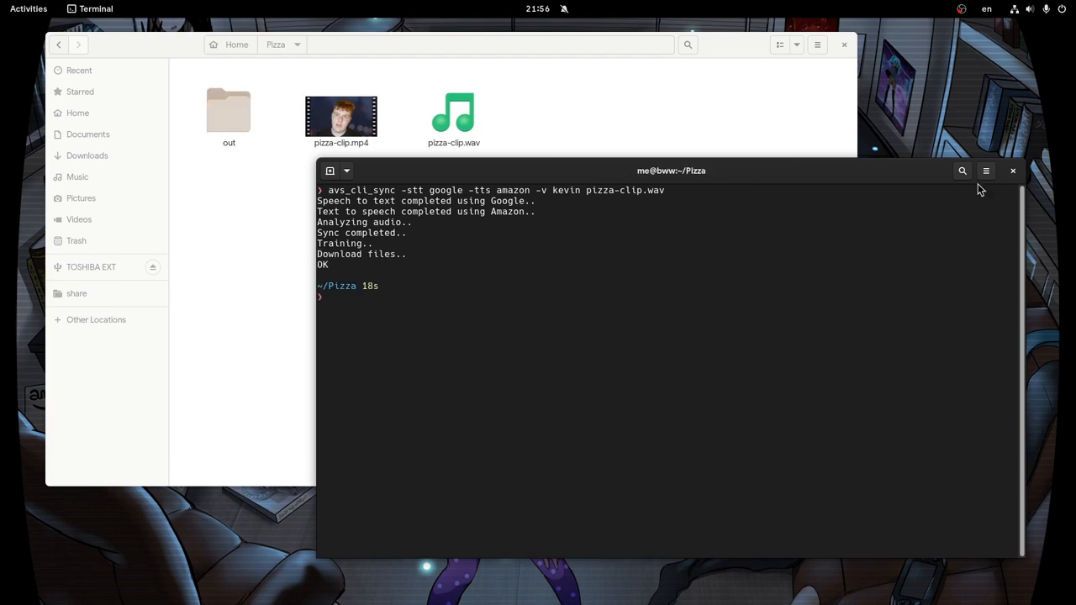
# Inspect the out folder's generated voice.wav, then return to the Pizza folder.
pyautogui.click(229, 114)
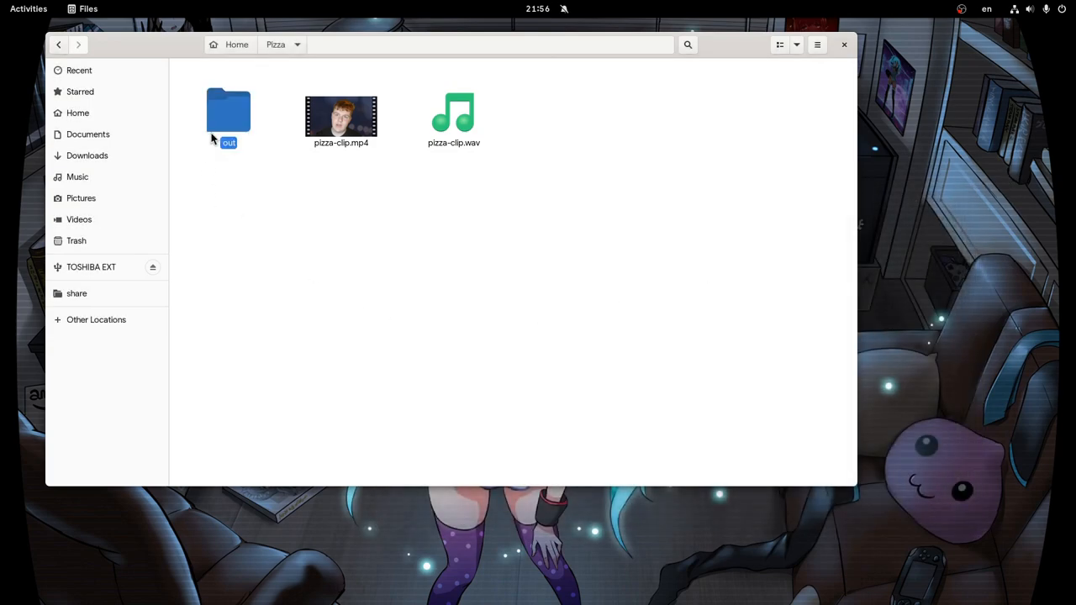
pyautogui.doubleClick(229, 111)
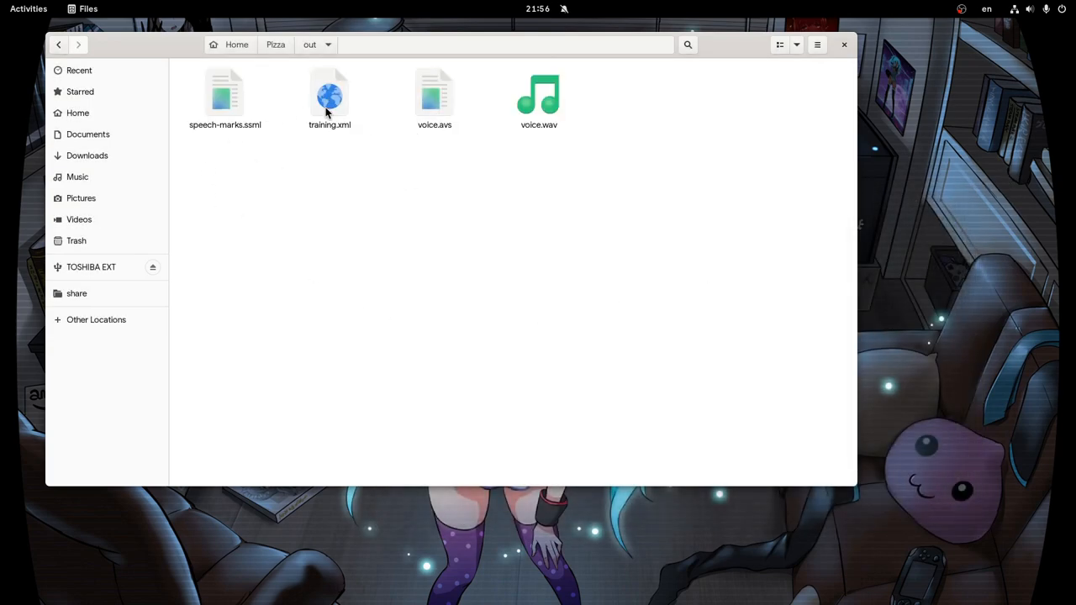
pyautogui.click(538, 96)
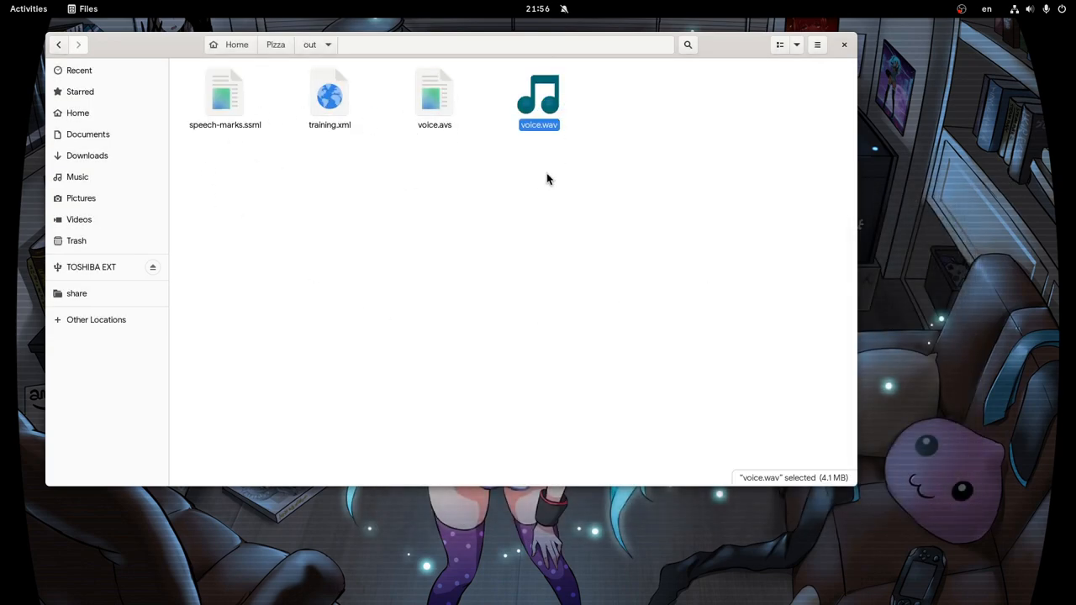
pyautogui.moveTo(279, 65)
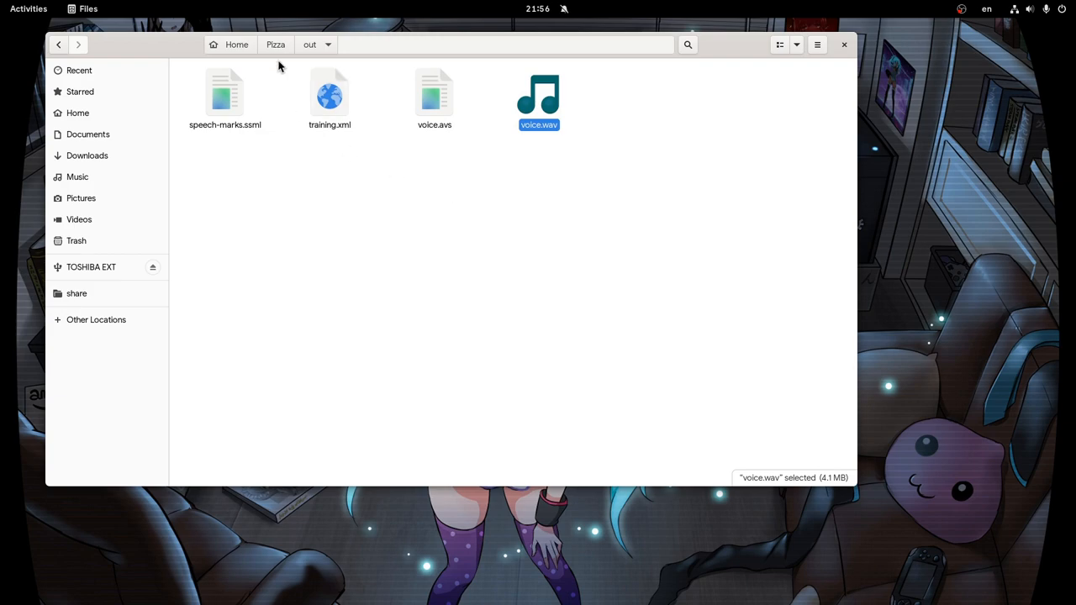
pyautogui.click(276, 44)
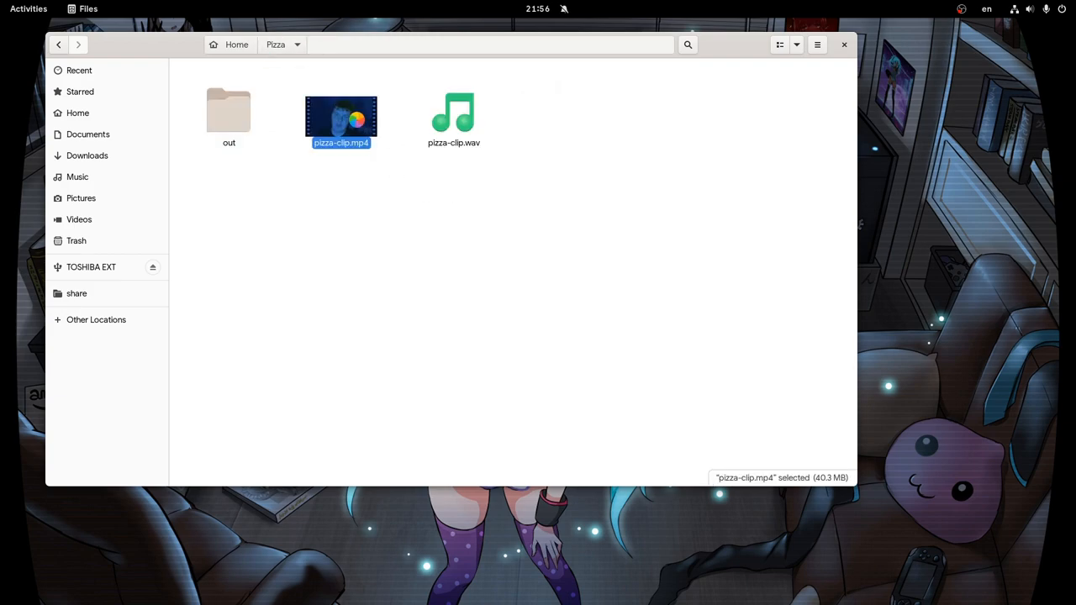
pyautogui.doubleClick(340, 114)
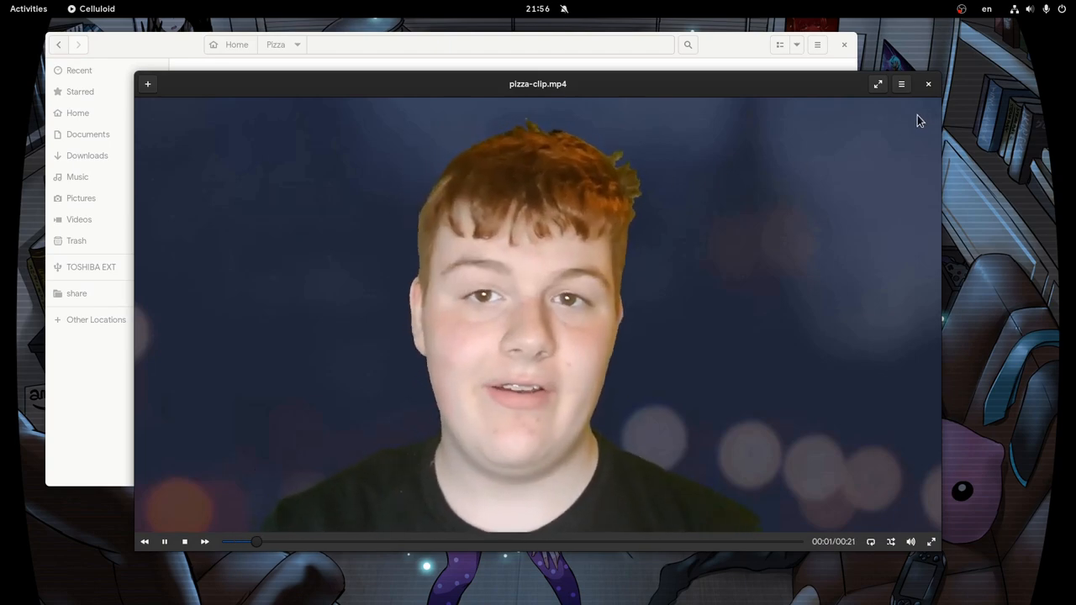
pyautogui.click(901, 84)
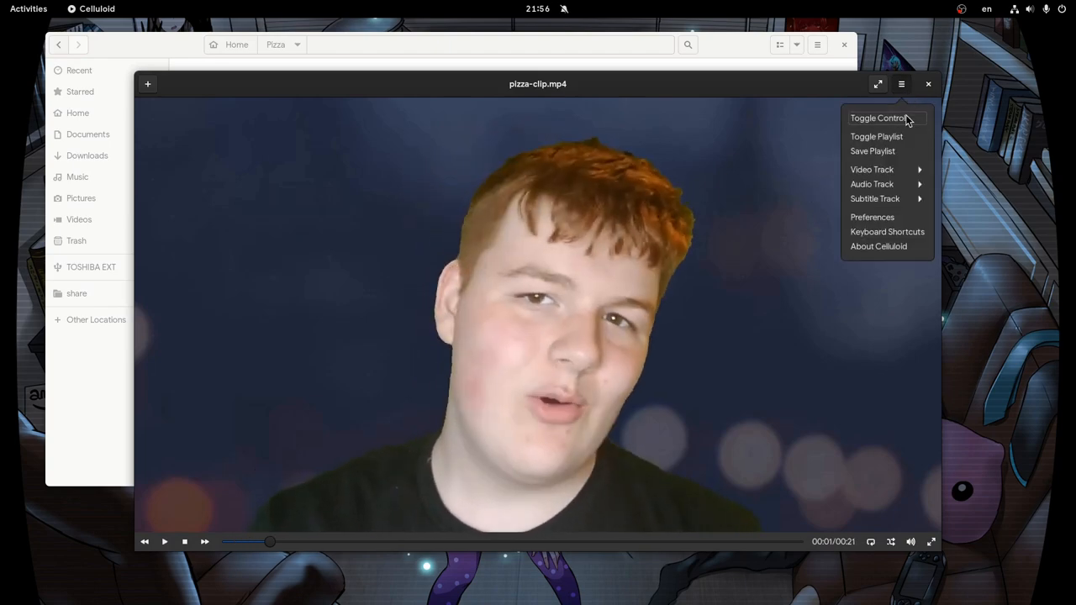
pyautogui.click(870, 184)
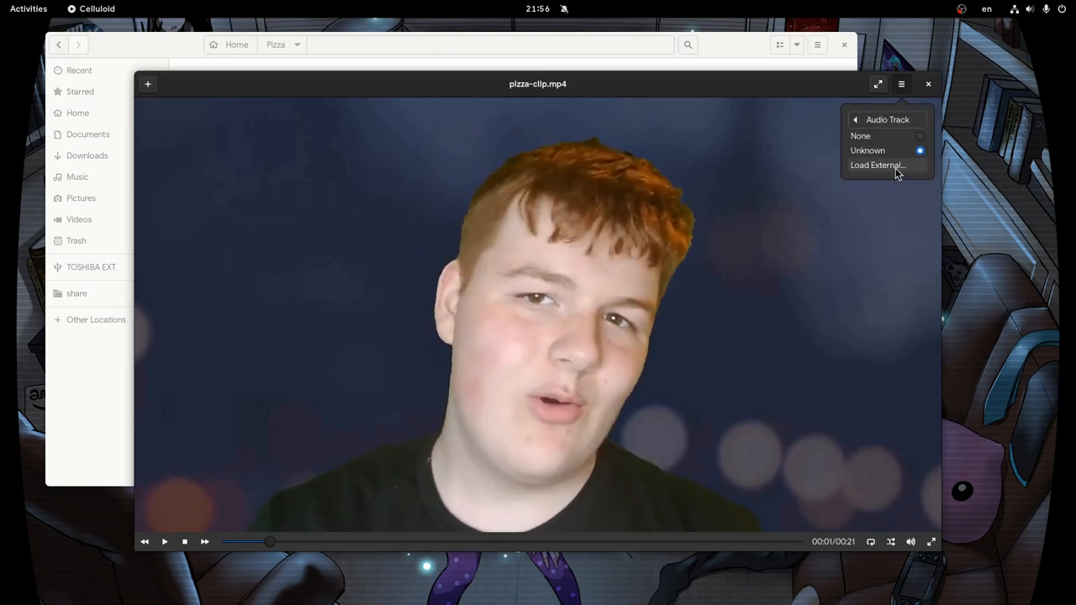
pyautogui.click(877, 165)
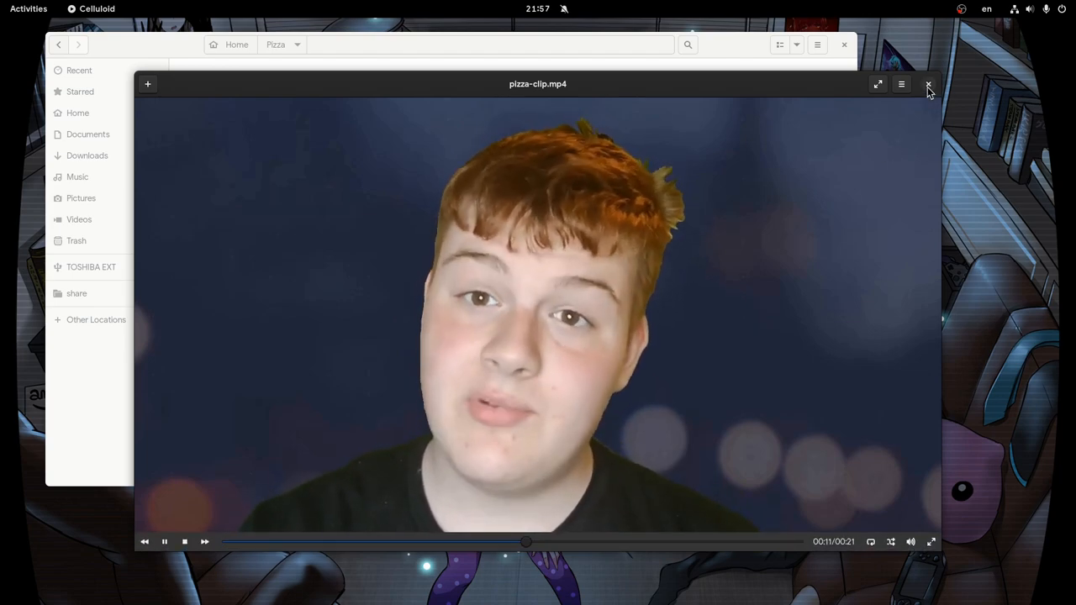
pyautogui.click(927, 84)
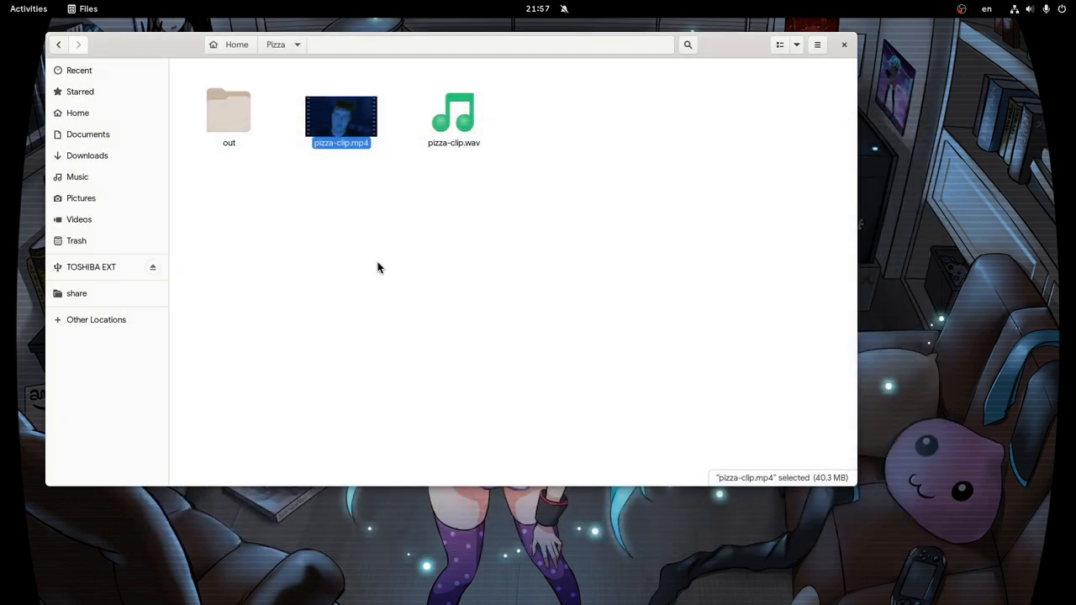